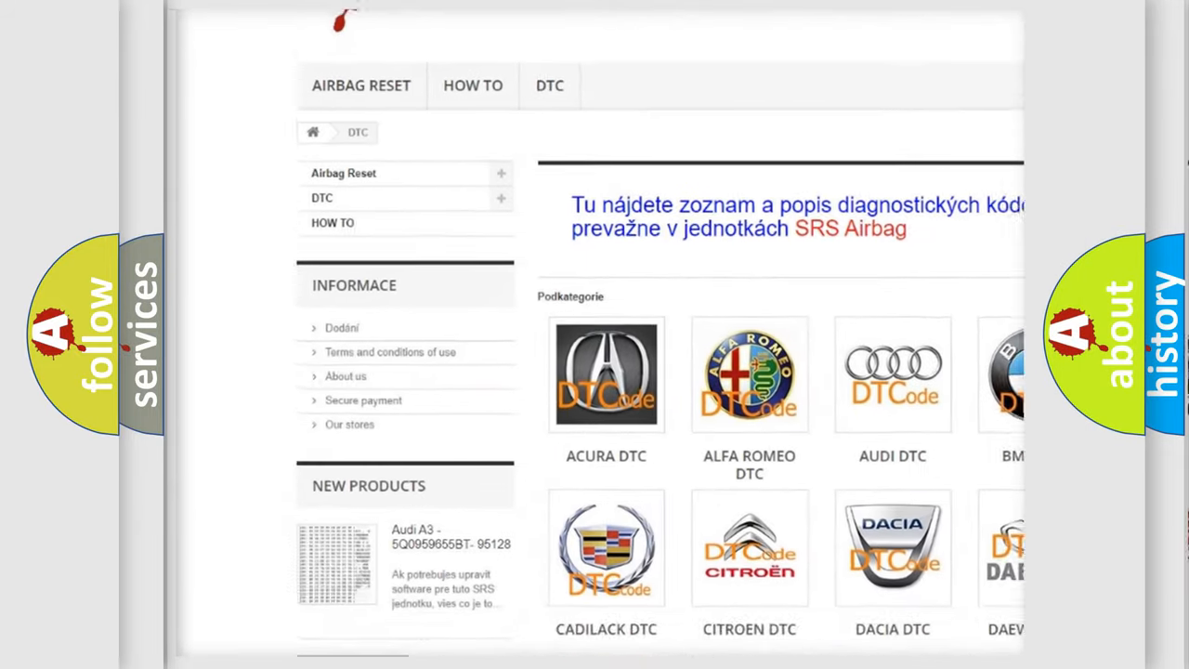
pyautogui.scroll(-3)
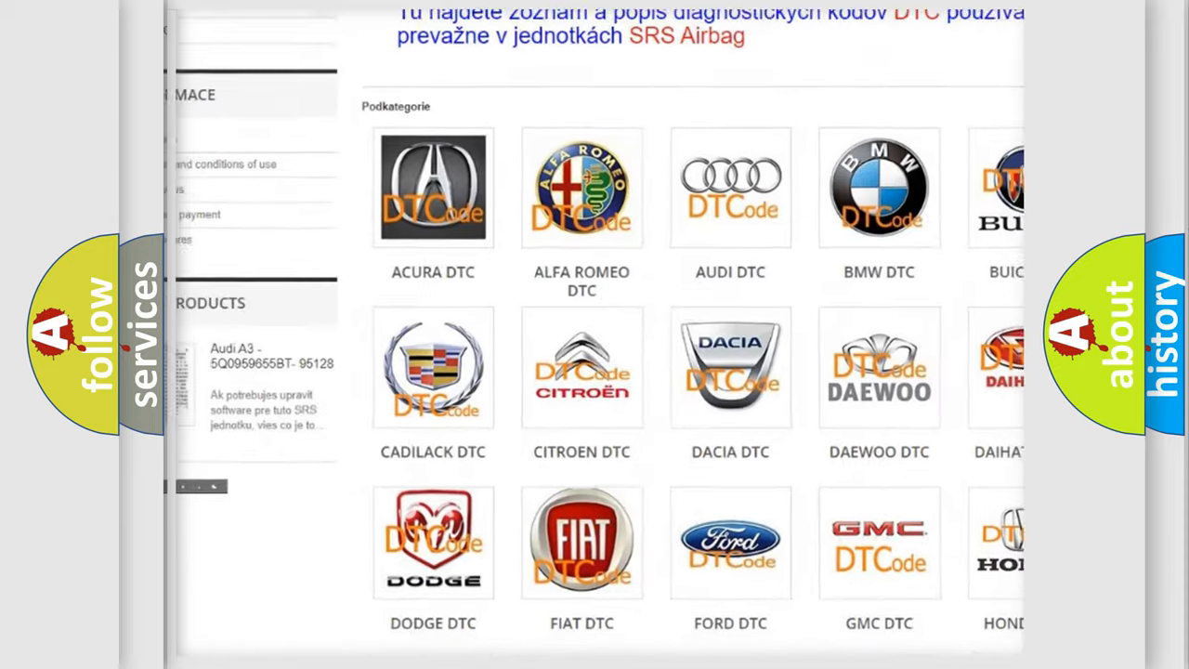
pyautogui.scroll(-3)
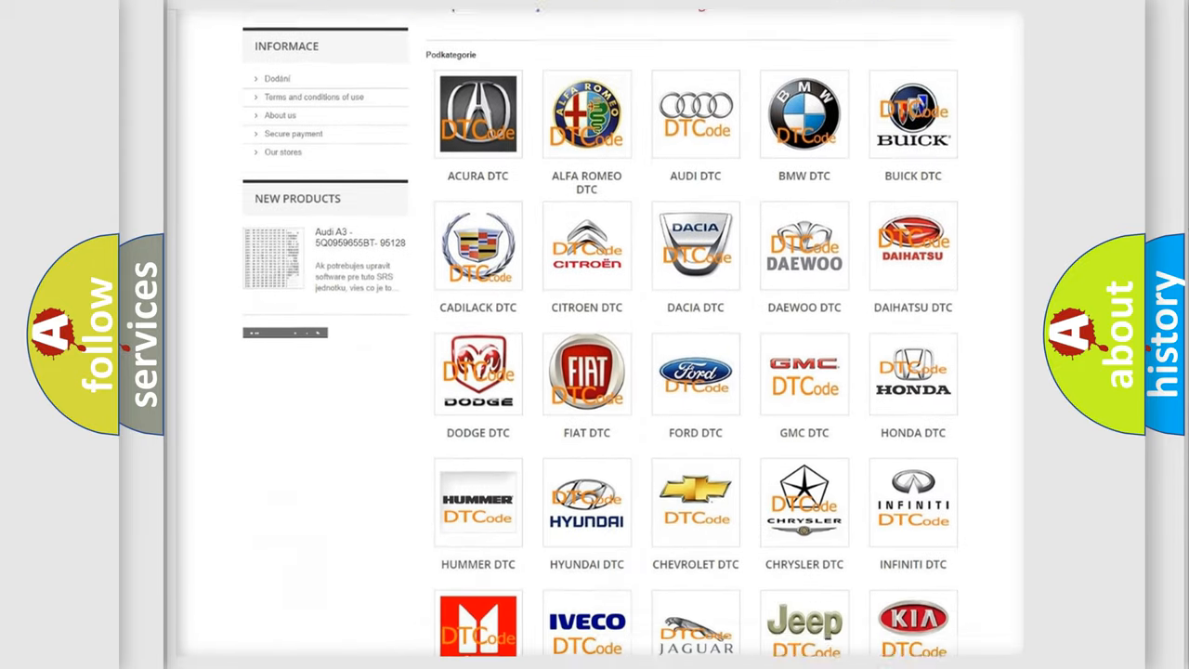
pyautogui.scroll(-3)
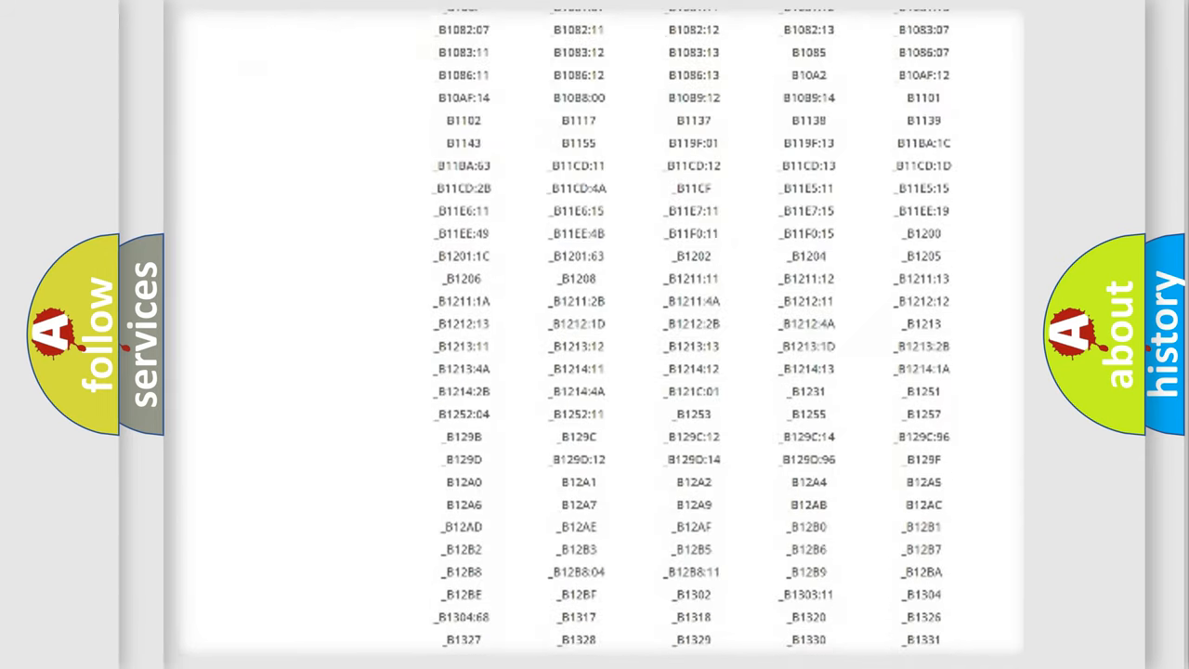
pyautogui.scroll(-3)
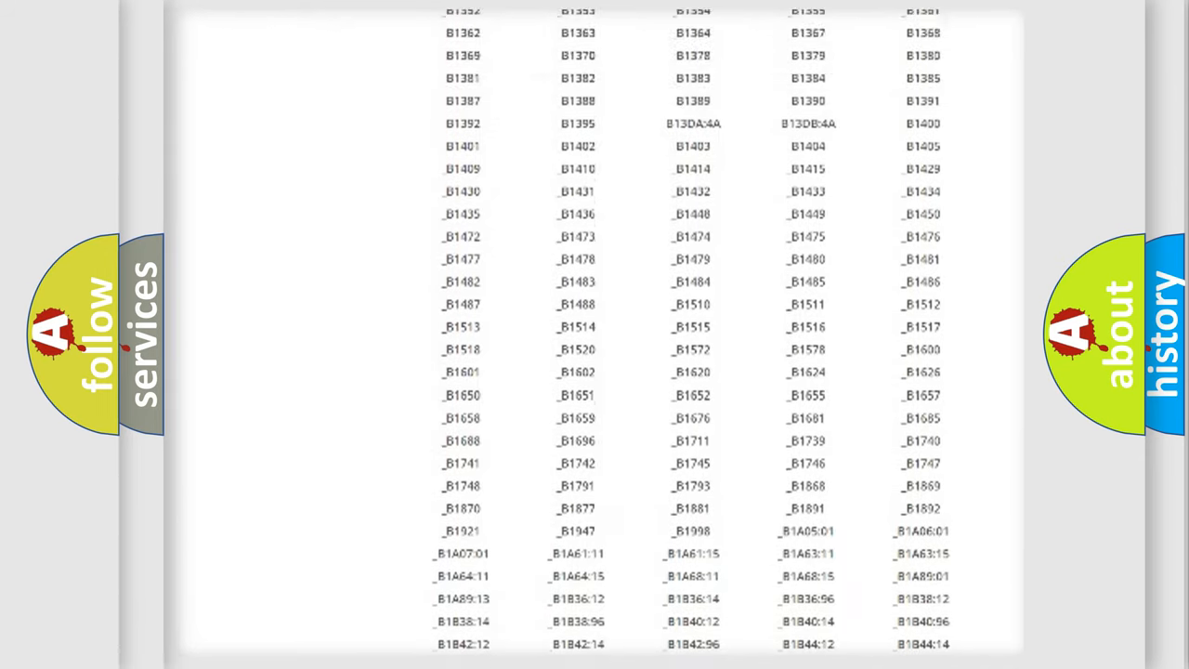